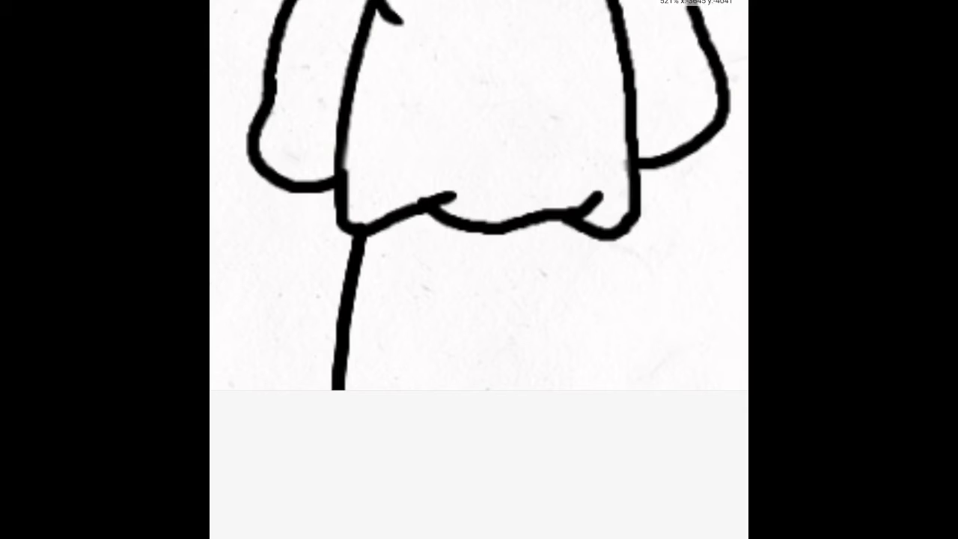
Step: Fill the right-hand eye of the triangular-headed character with blue
drag(617, 239, 617, 382)
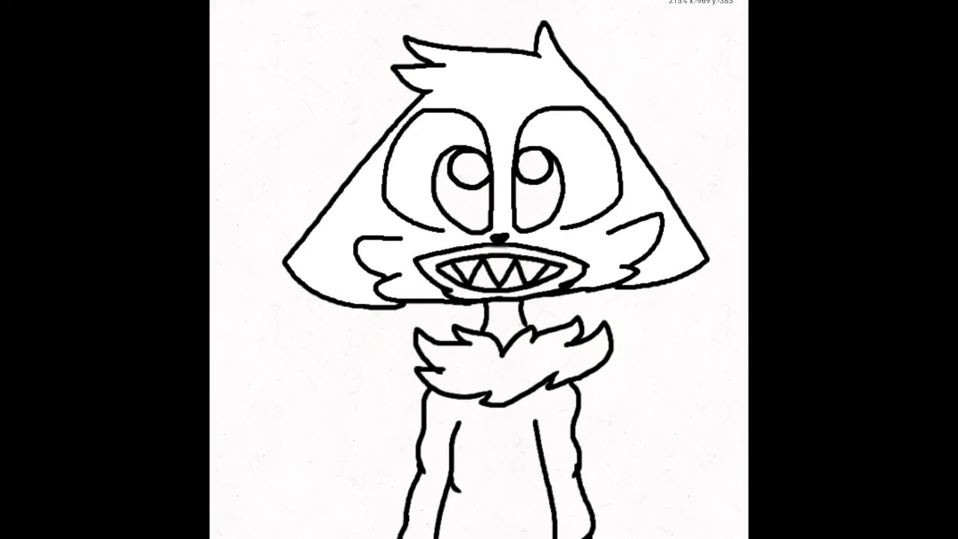
click(531, 187)
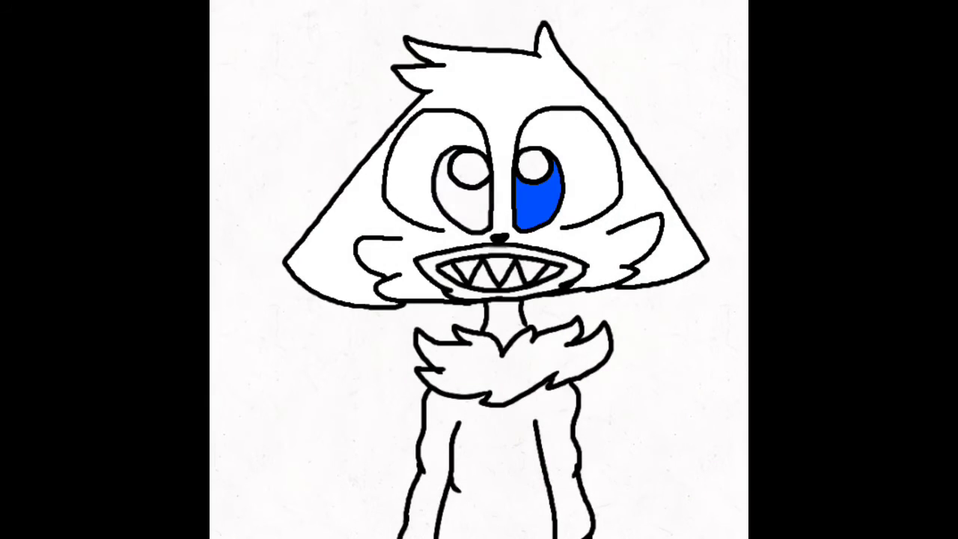